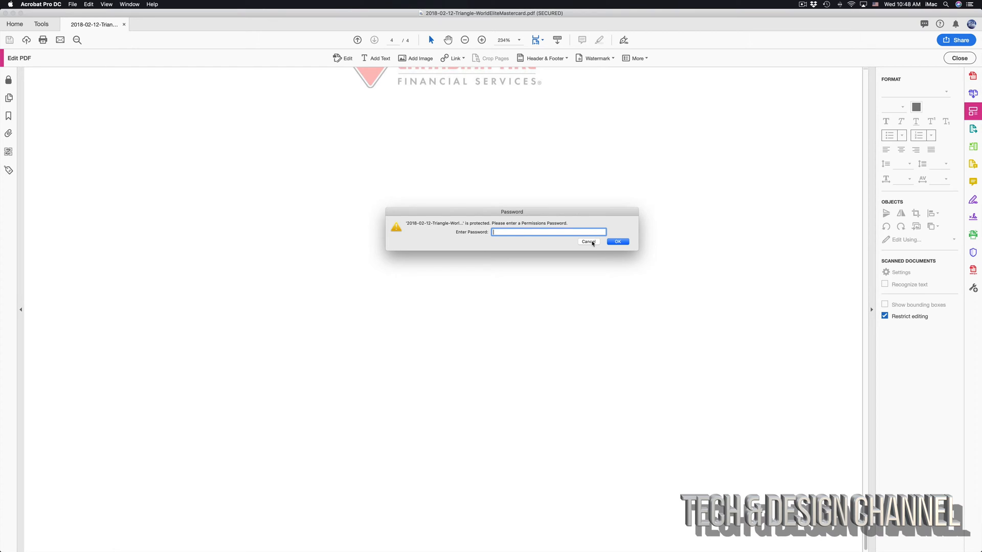
Step: Cancel Acrobat's permissions password prompt and select the secured Mastercard PDF in Finder
click(589, 242)
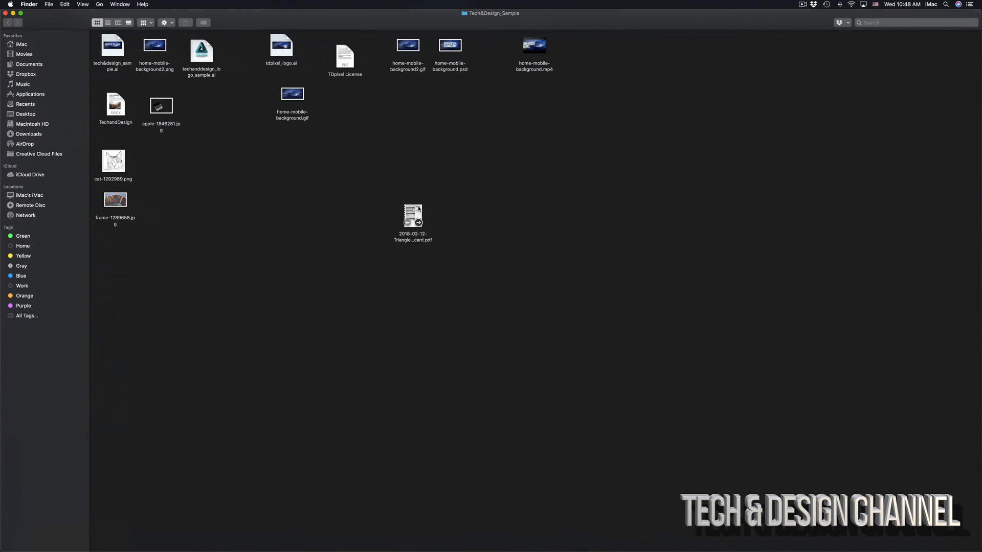
click(412, 218)
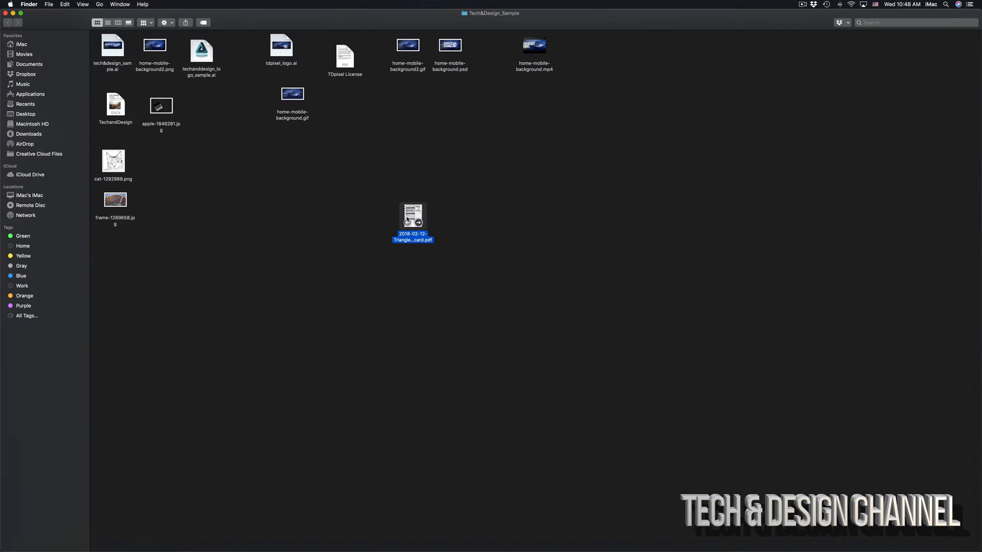
Step: Open 2018-02-12-Triangle-WorldEliteMastercard.pdf with Preview via the Open With menu
right_click(412, 216)
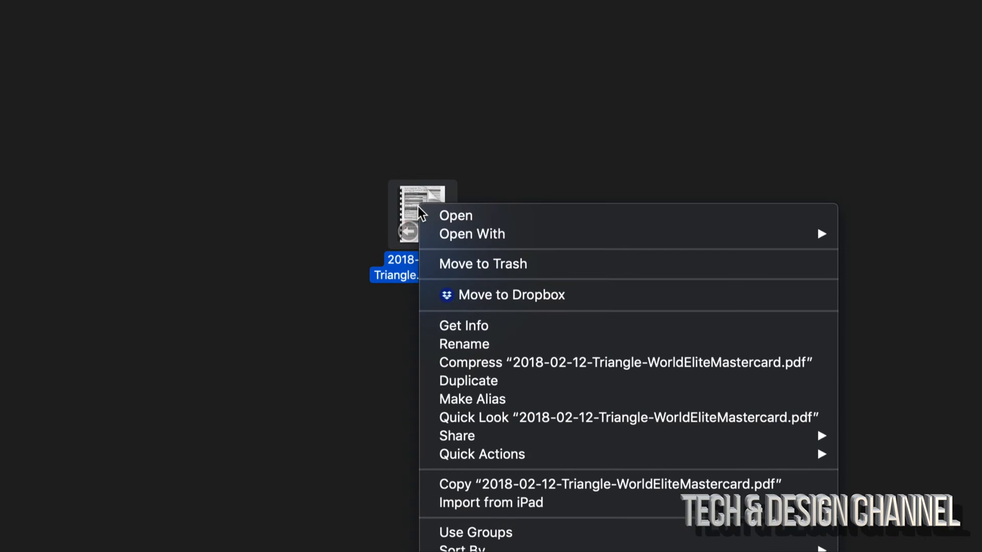
click(472, 234)
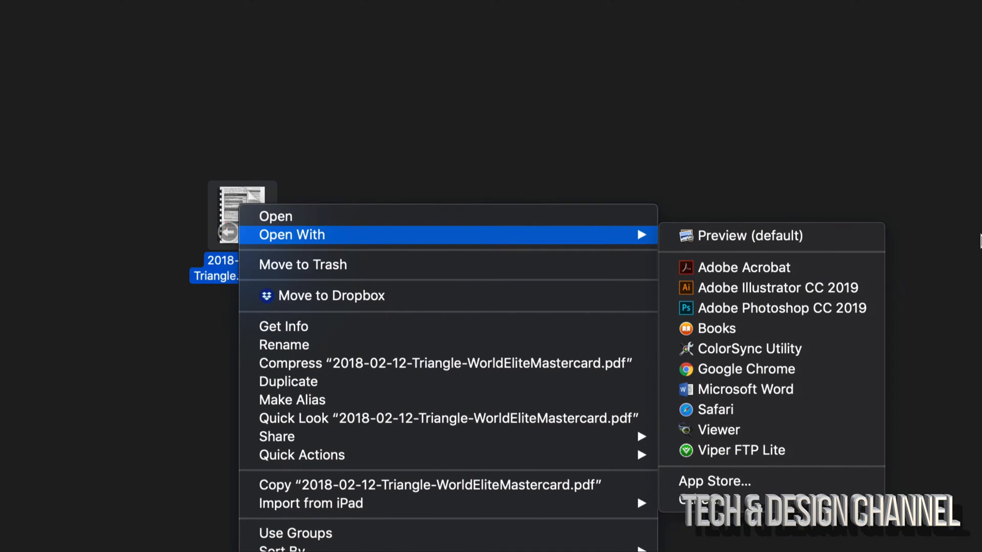
mouse_move(764, 247)
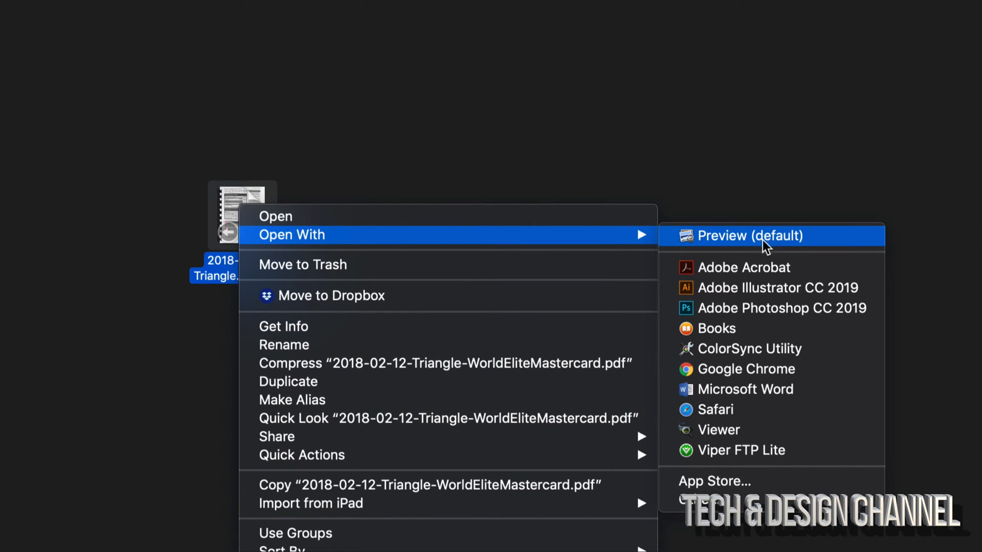
mouse_move(730, 255)
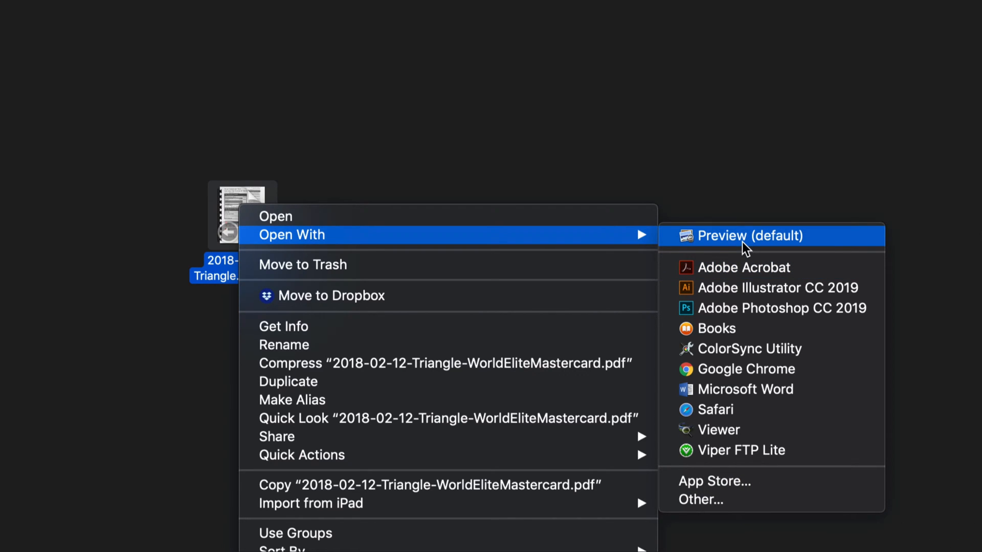
mouse_move(749, 246)
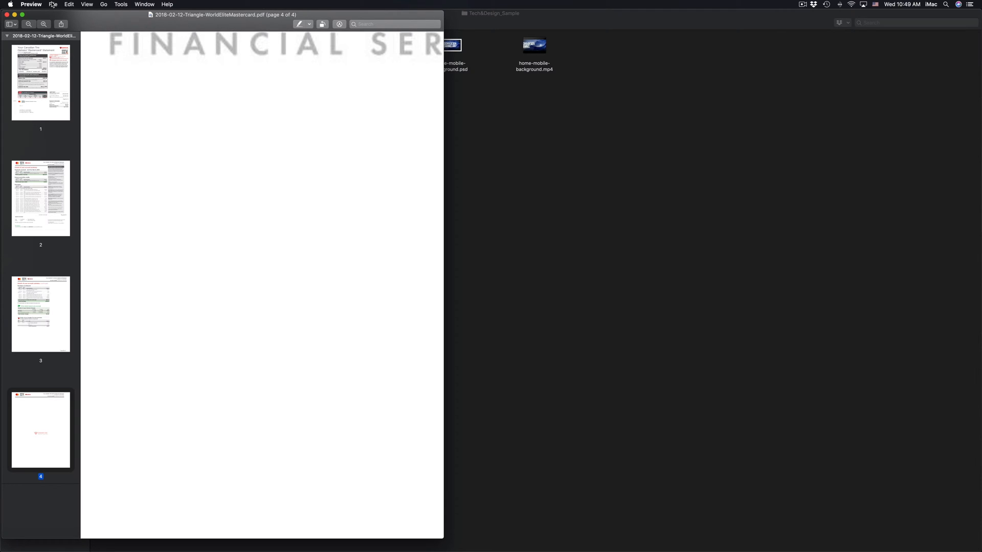
Step: Save the PDF under its existing name in Tech&Design_Sample, replacing the original secured file
click(50, 5)
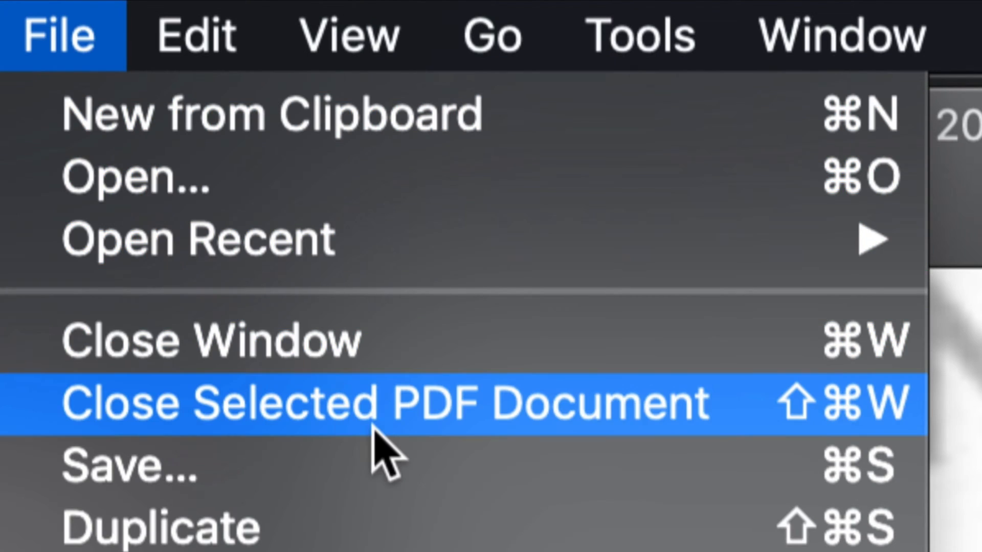
click(117, 468)
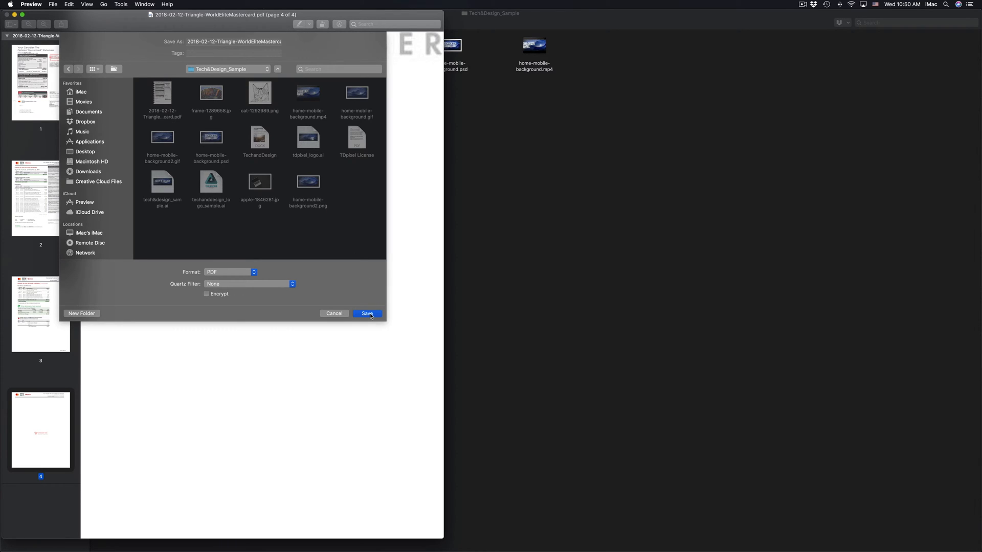
click(367, 314)
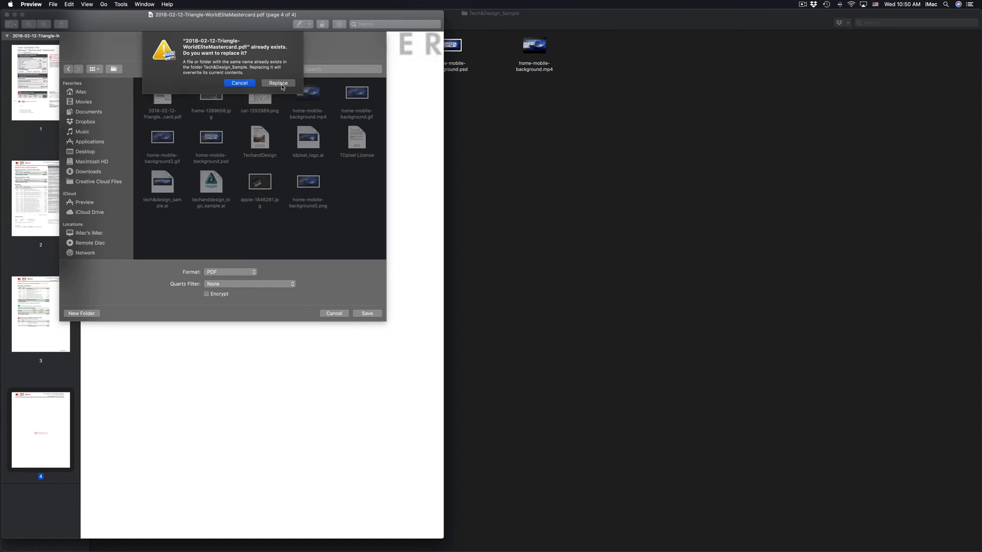
click(278, 83)
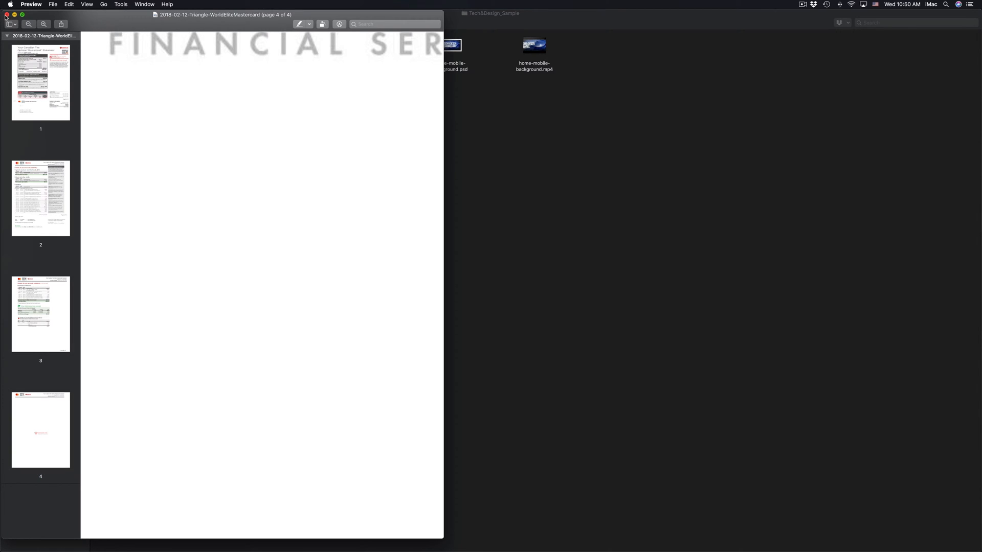
Step: Close Preview, reopen the re-saved PDF in Adobe Acrobat and start Edit PDF without a password
click(6, 16)
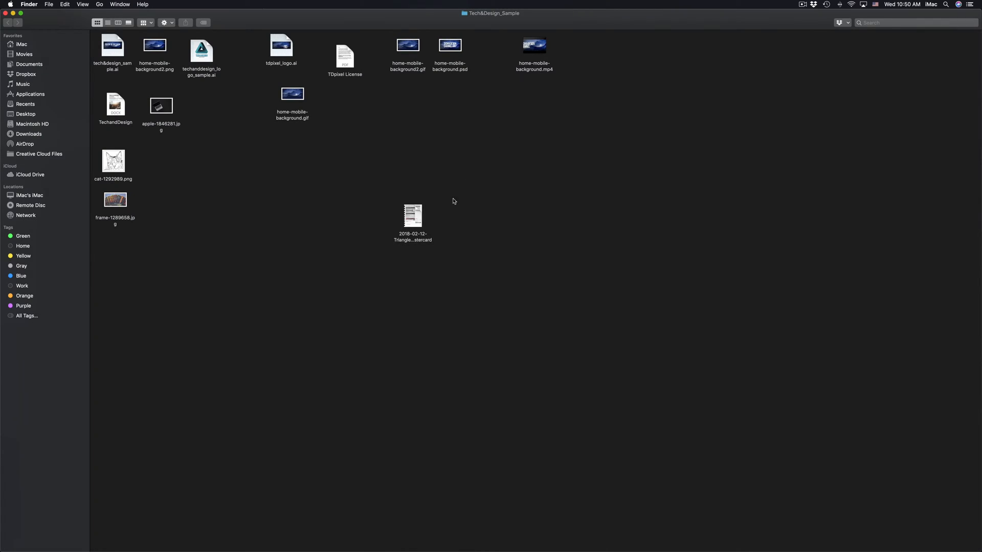
right_click(412, 216)
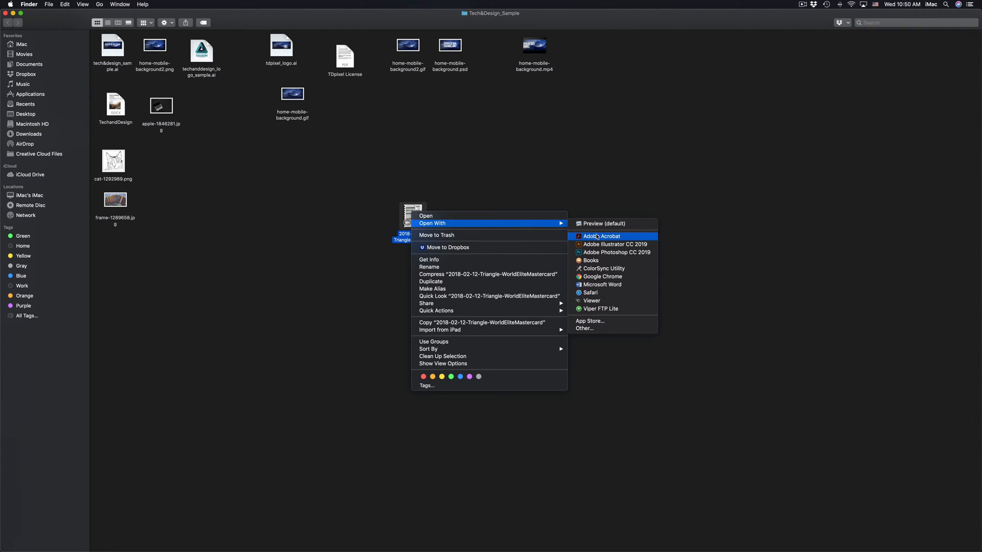
mouse_move(603, 238)
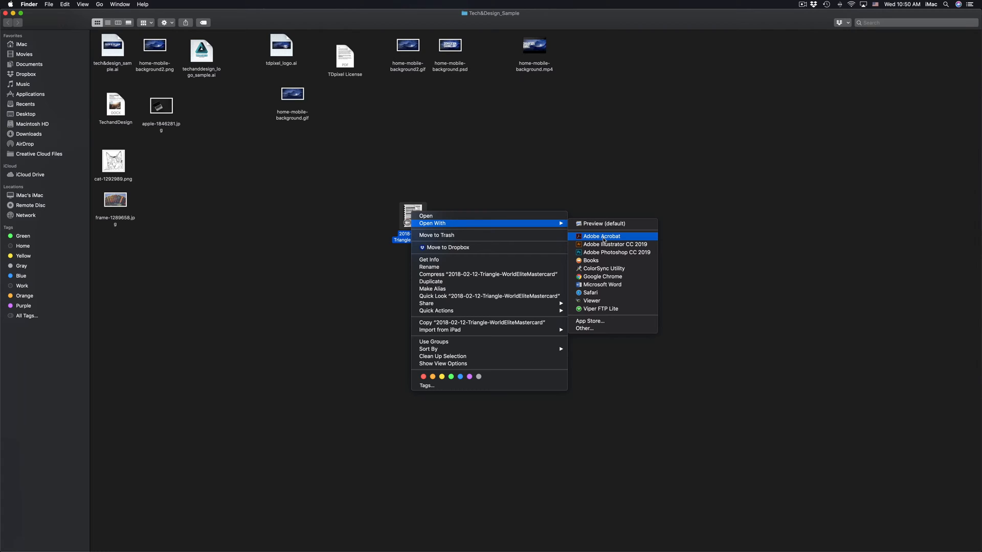
click(601, 236)
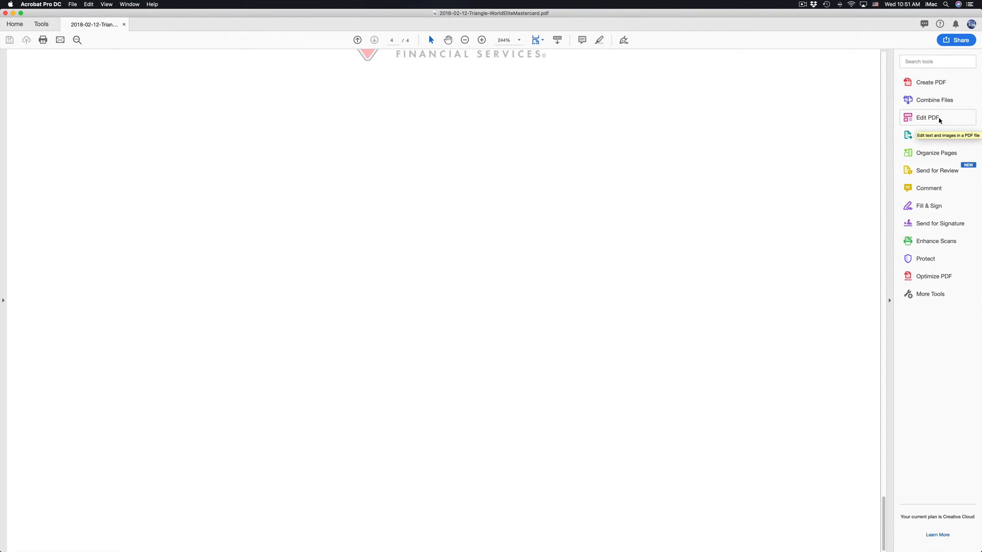
click(930, 118)
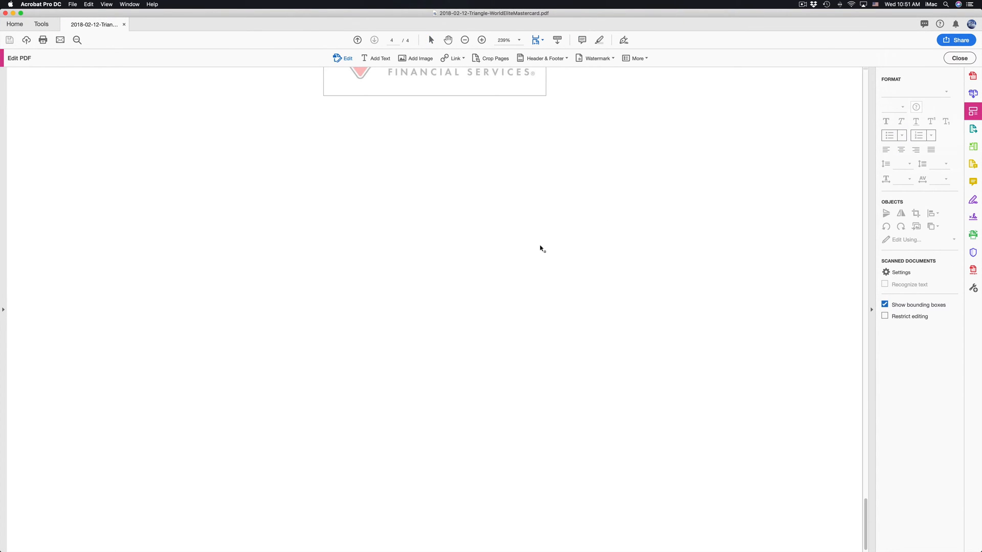